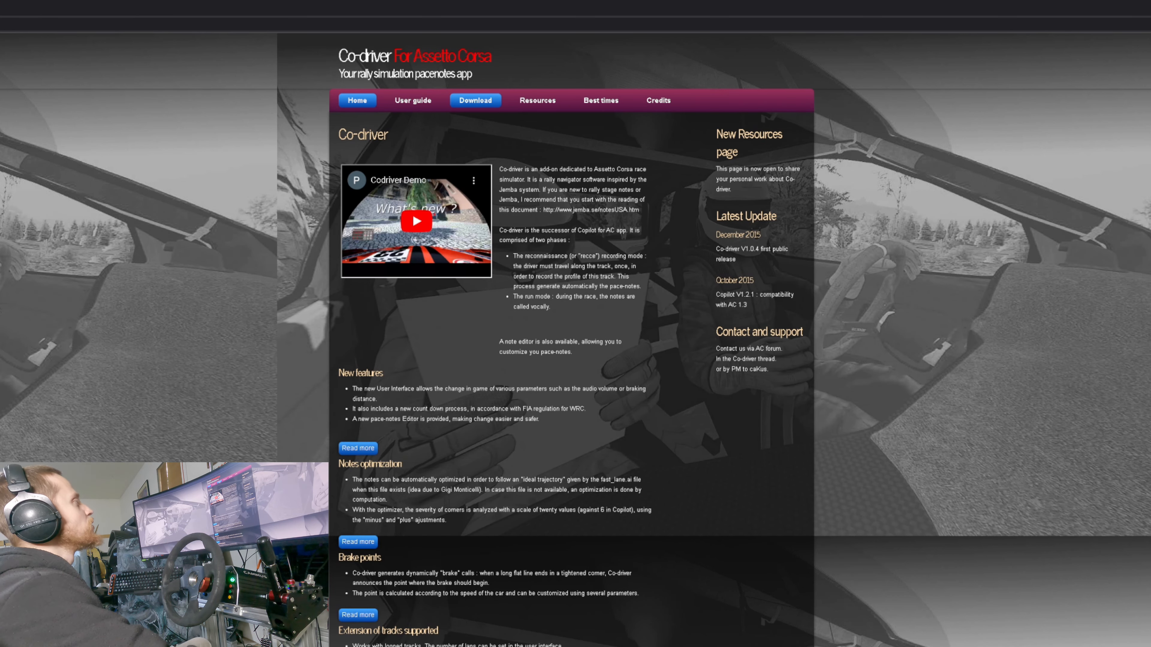
Go to the Download page listing the base setup and language modules
left_click(474, 101)
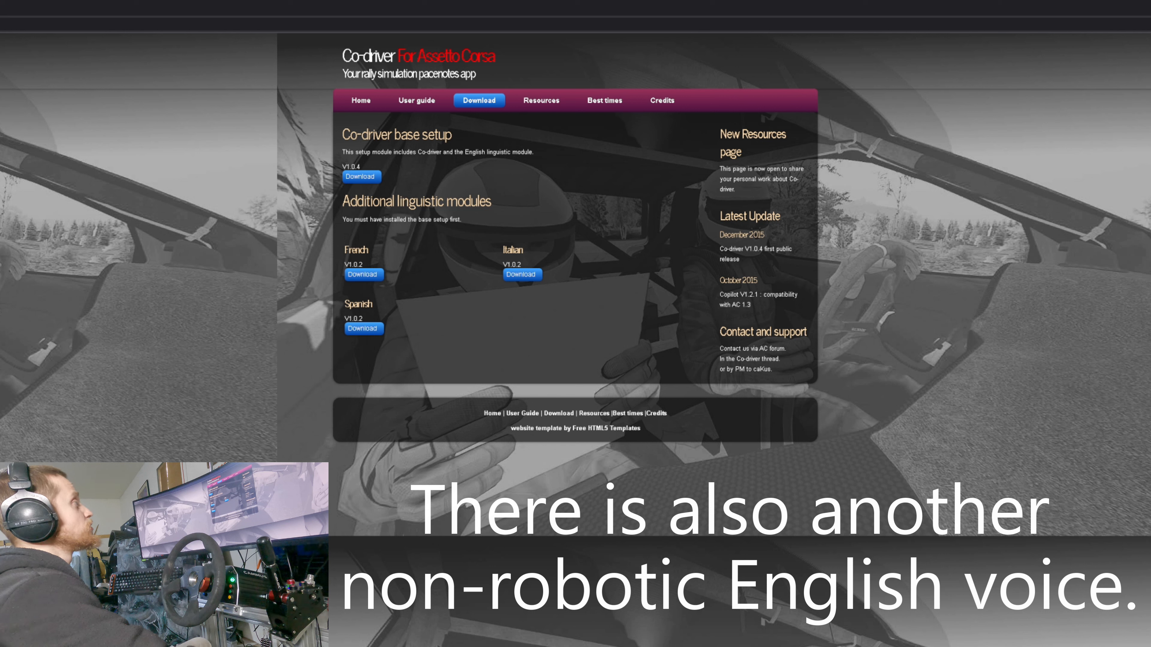